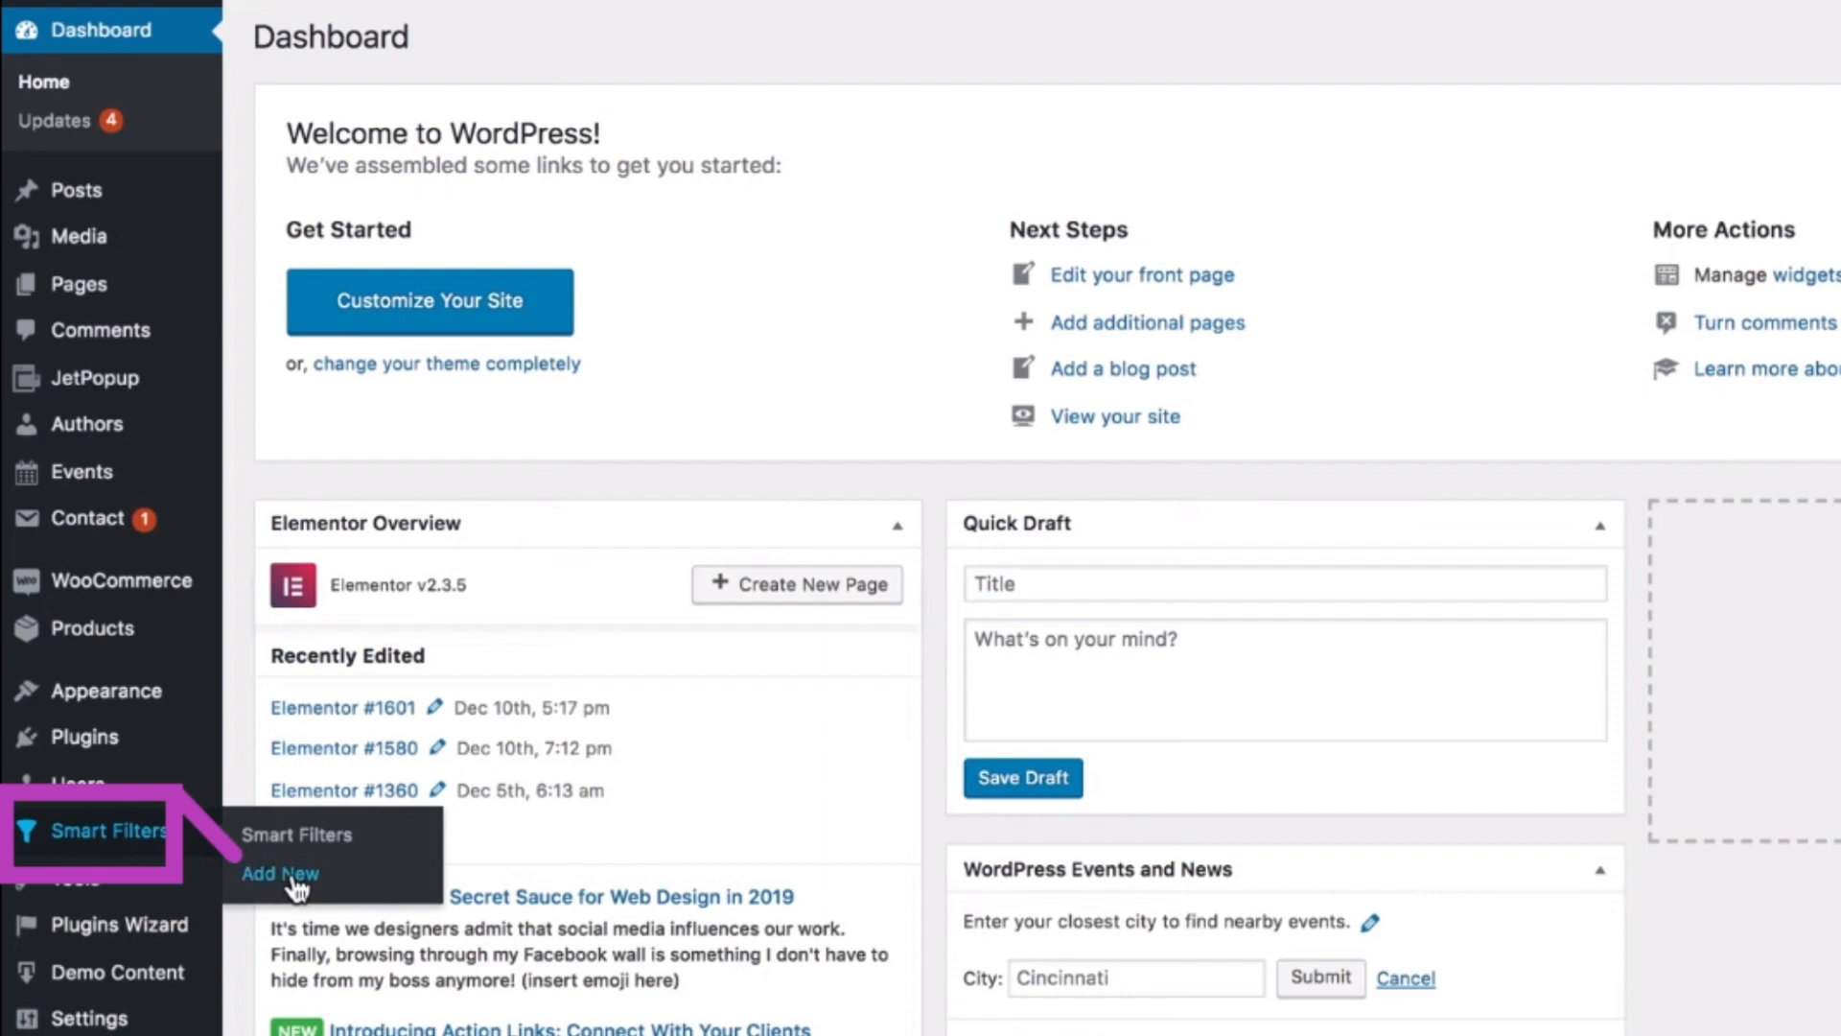
Begin a new smart filter via Smart Filters > Add New in the admin sidebar.
left_click(281, 876)
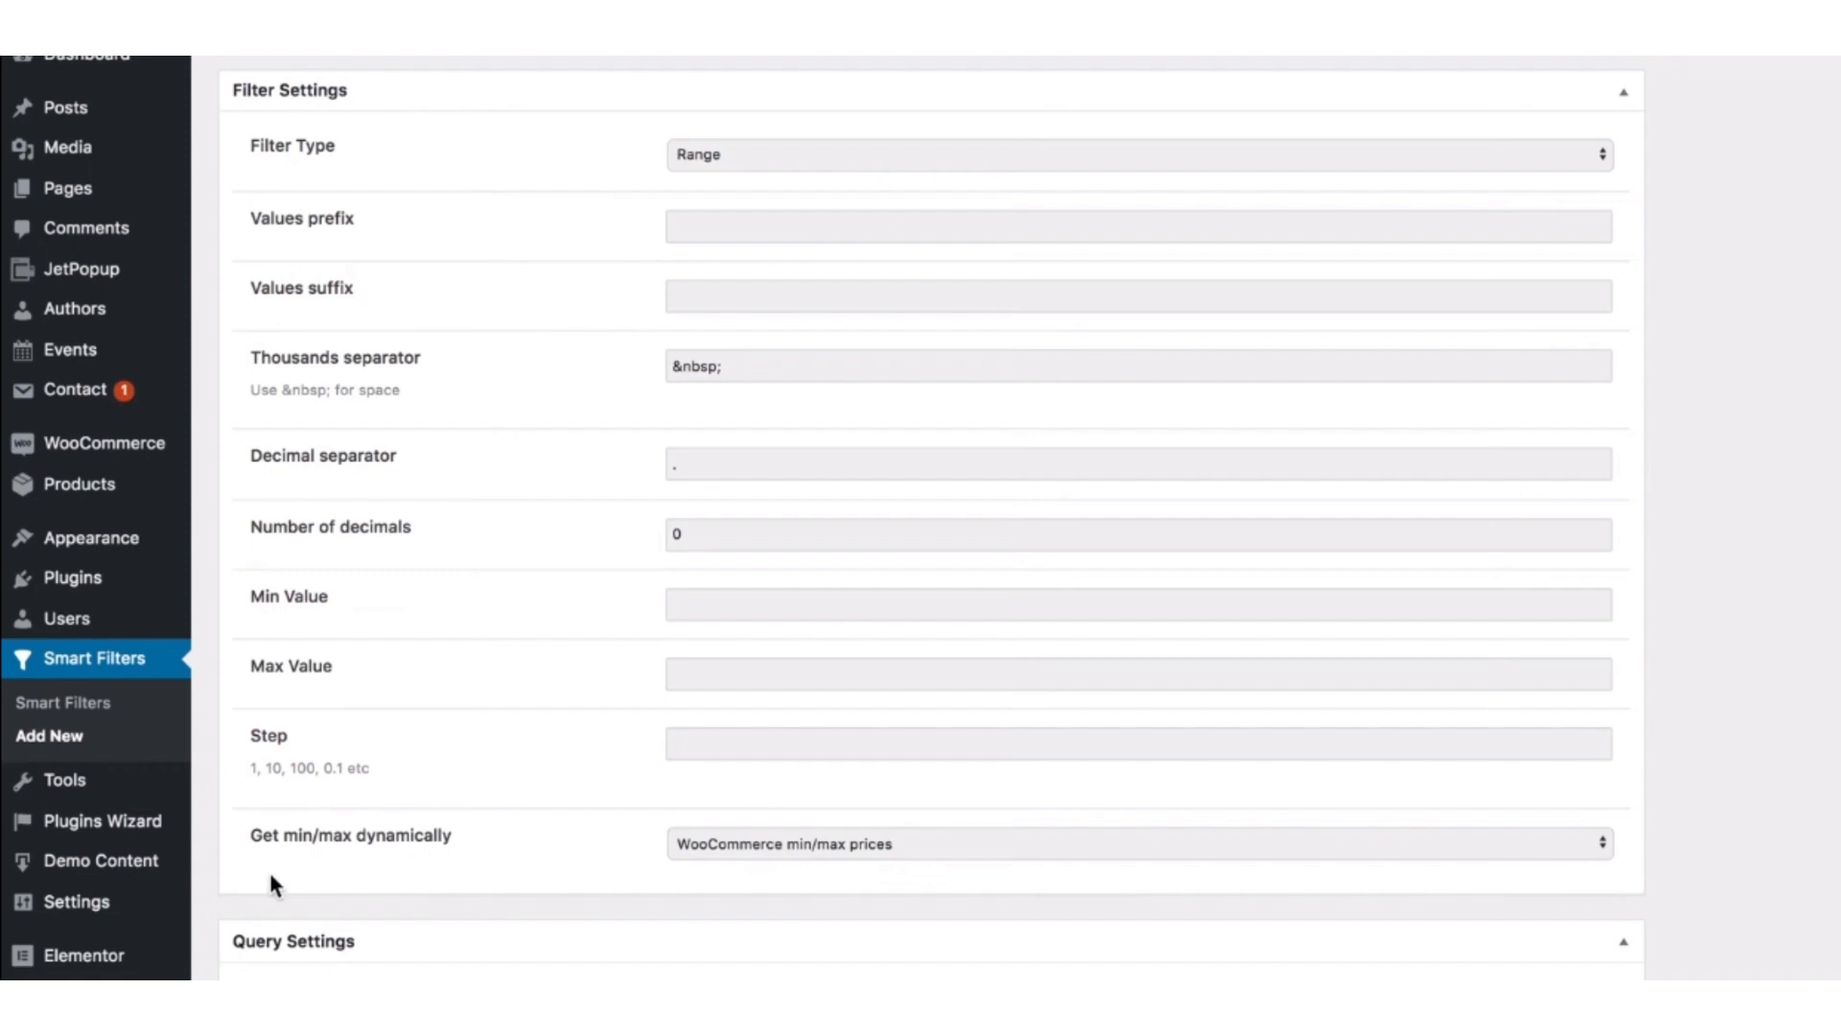
Scroll the filter settings down and back up to locate Query Settings for _price.
scroll("down", 3)
type("_price")
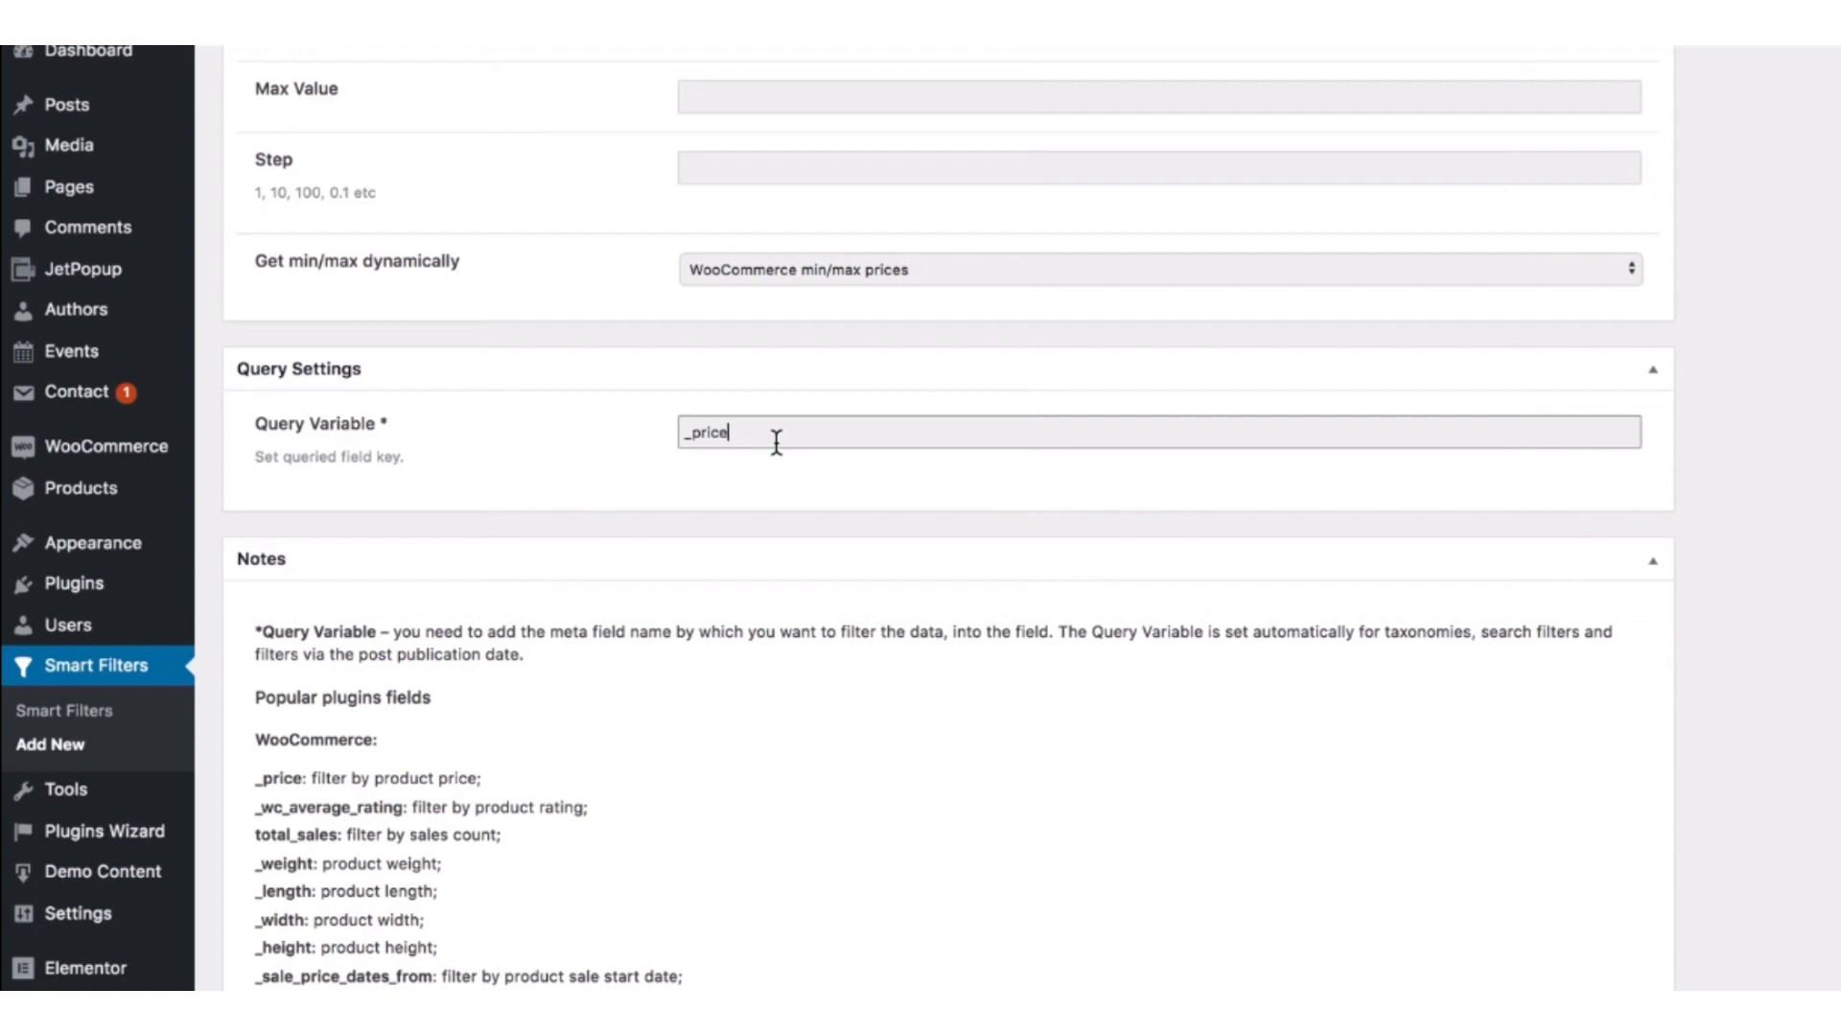
scroll("up", 3)
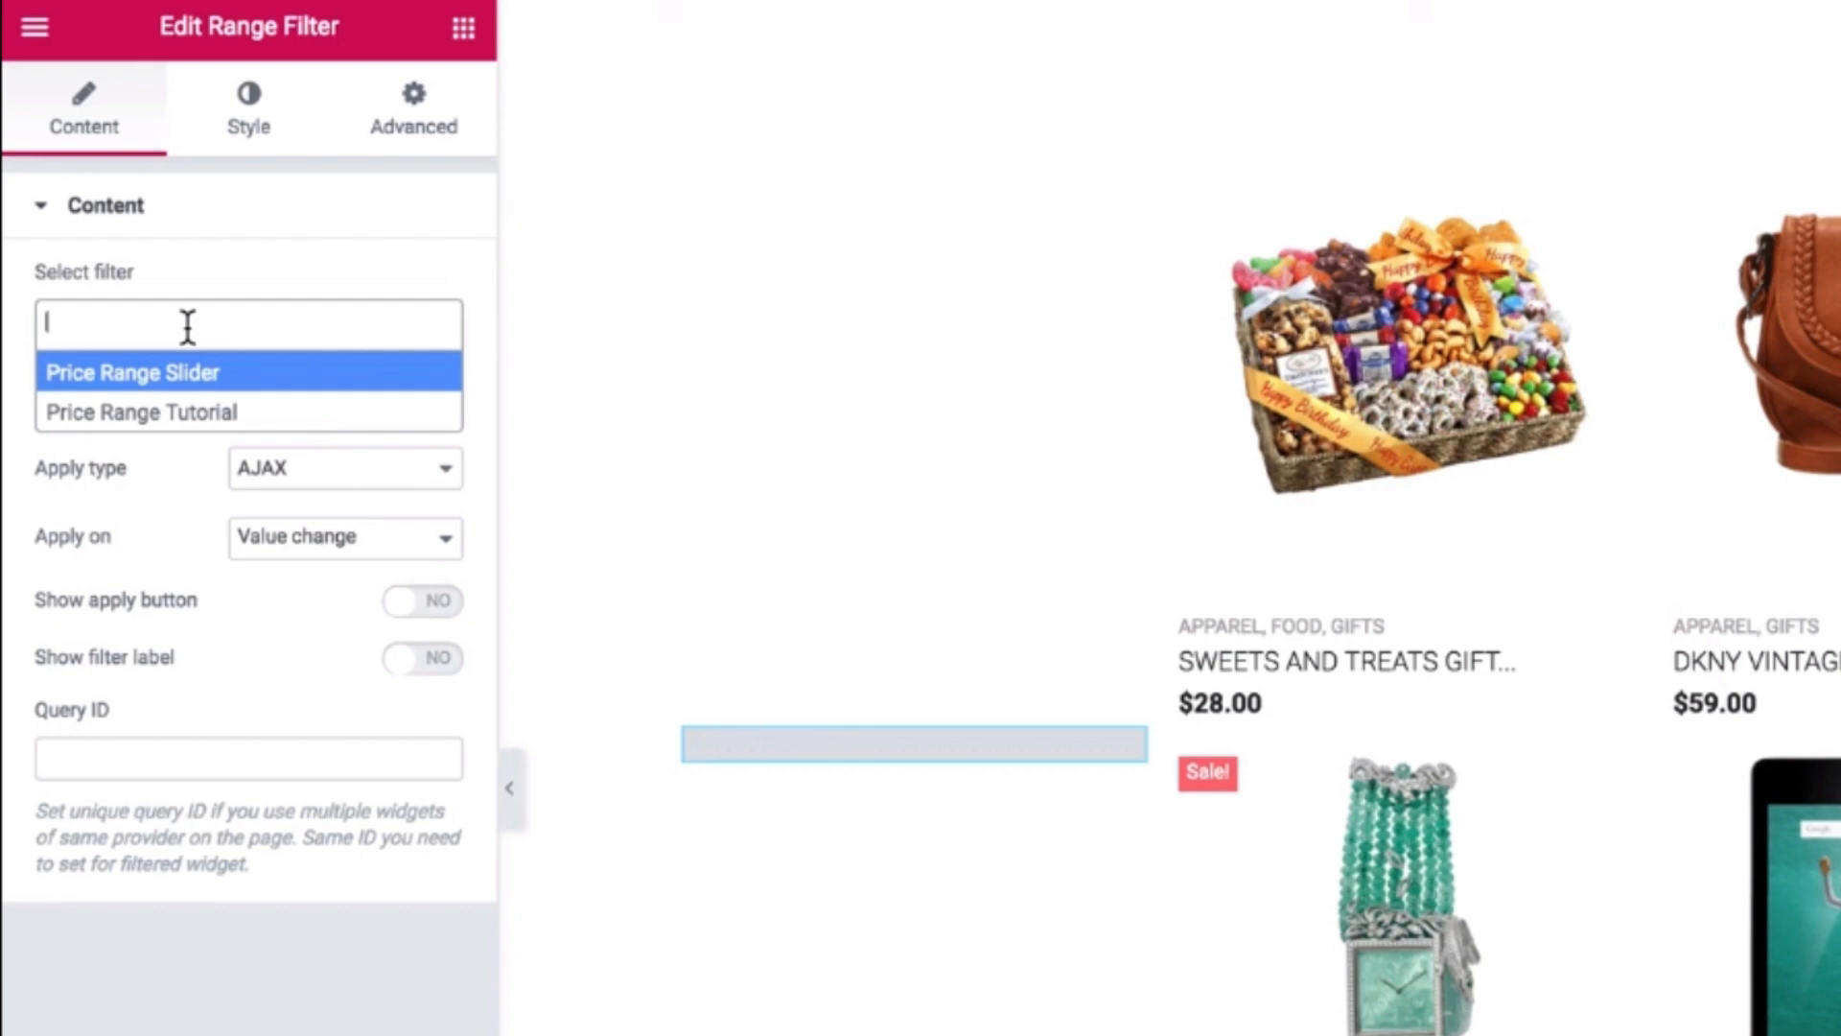
Select Price Range Slider as the Range Filter widget's filter.
left_click(476, 68)
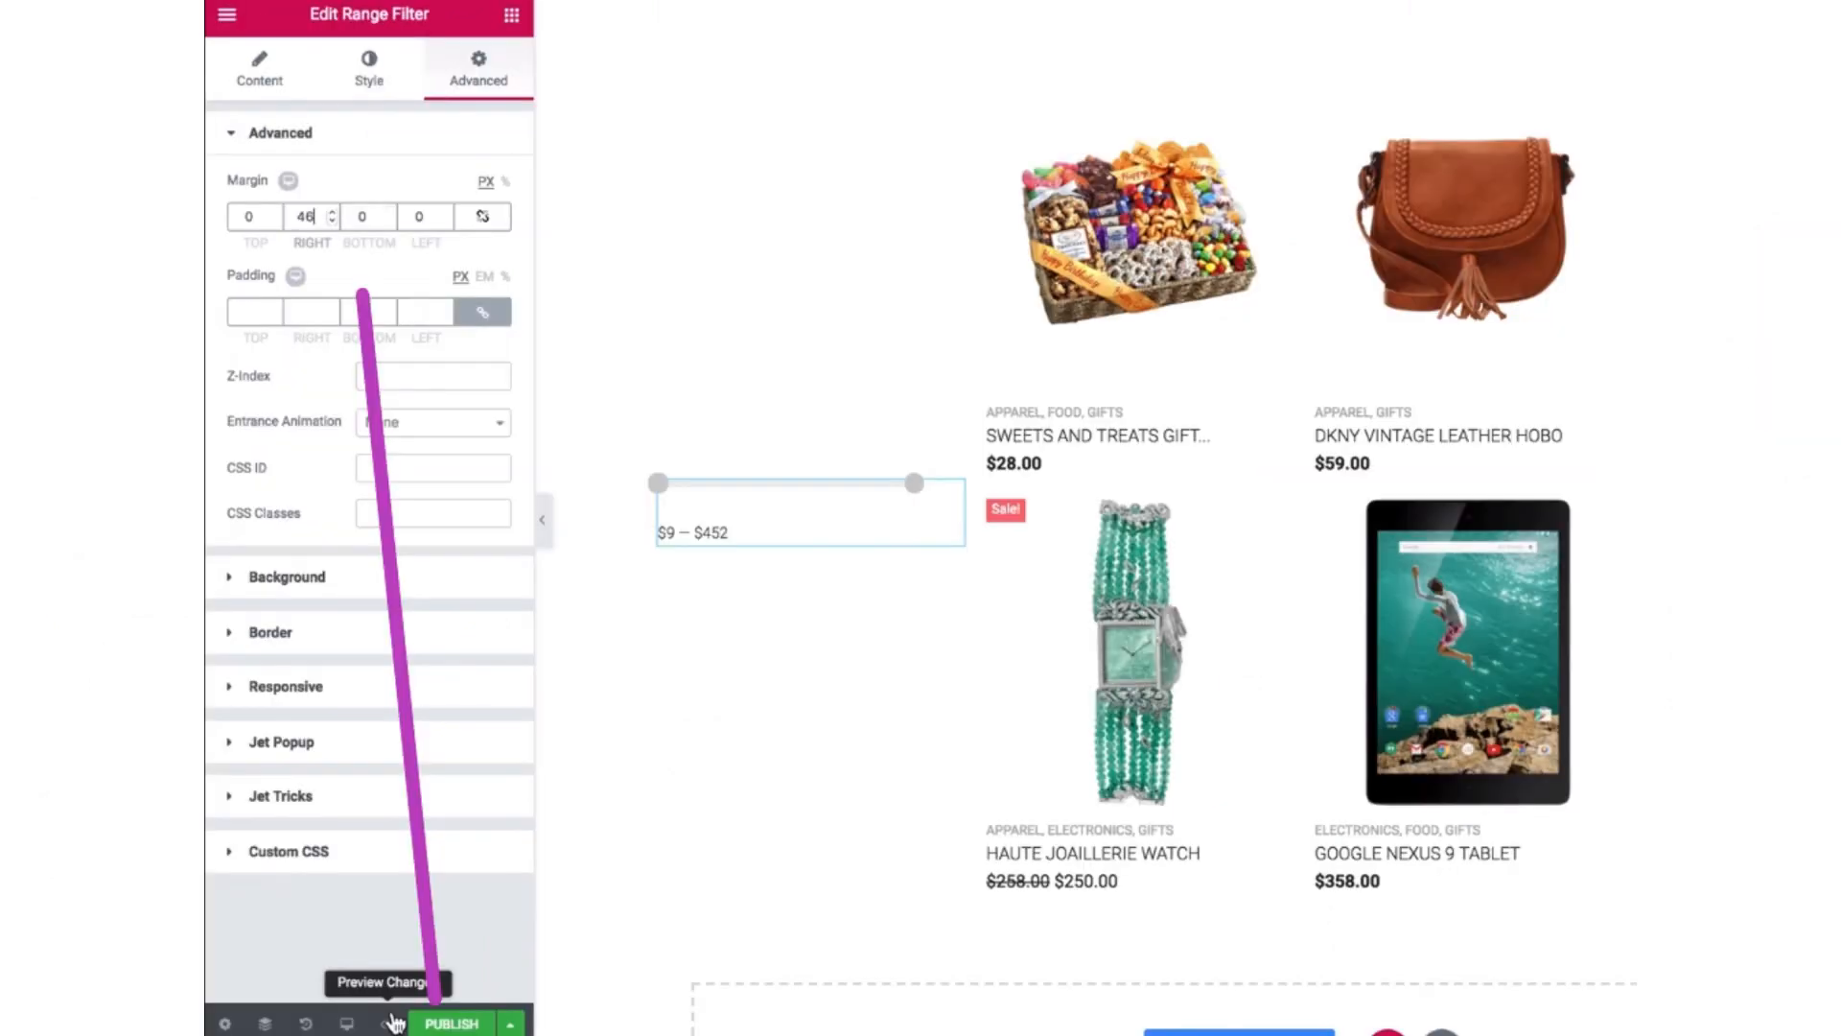